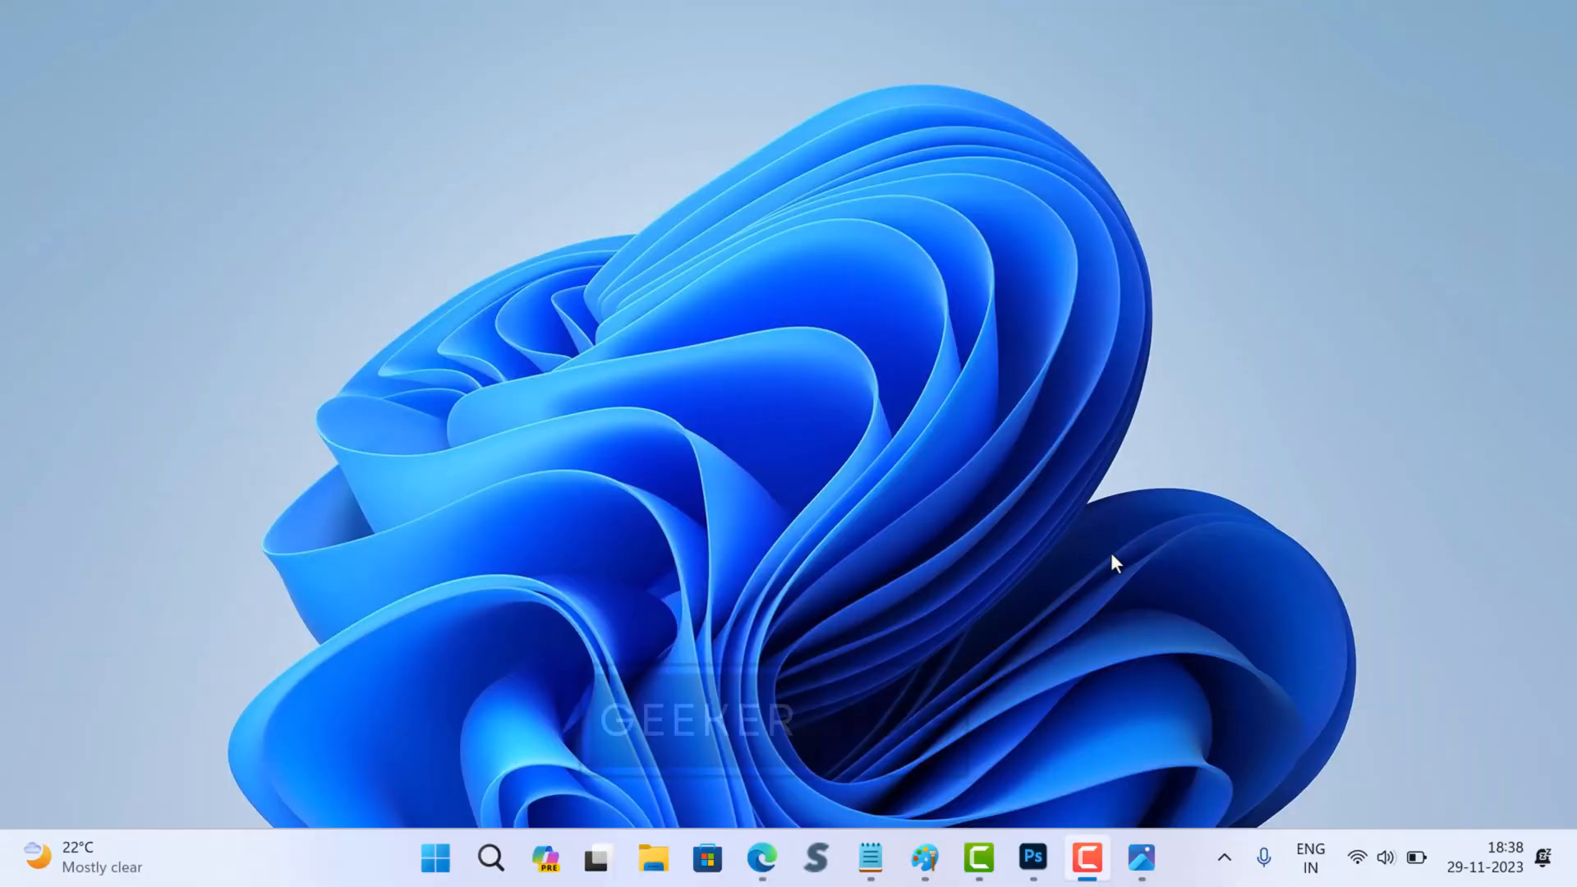
- Search Windows for 'windows defe' and launch Windows Defender Firewall with Advanced Security
left_click(1140, 859)
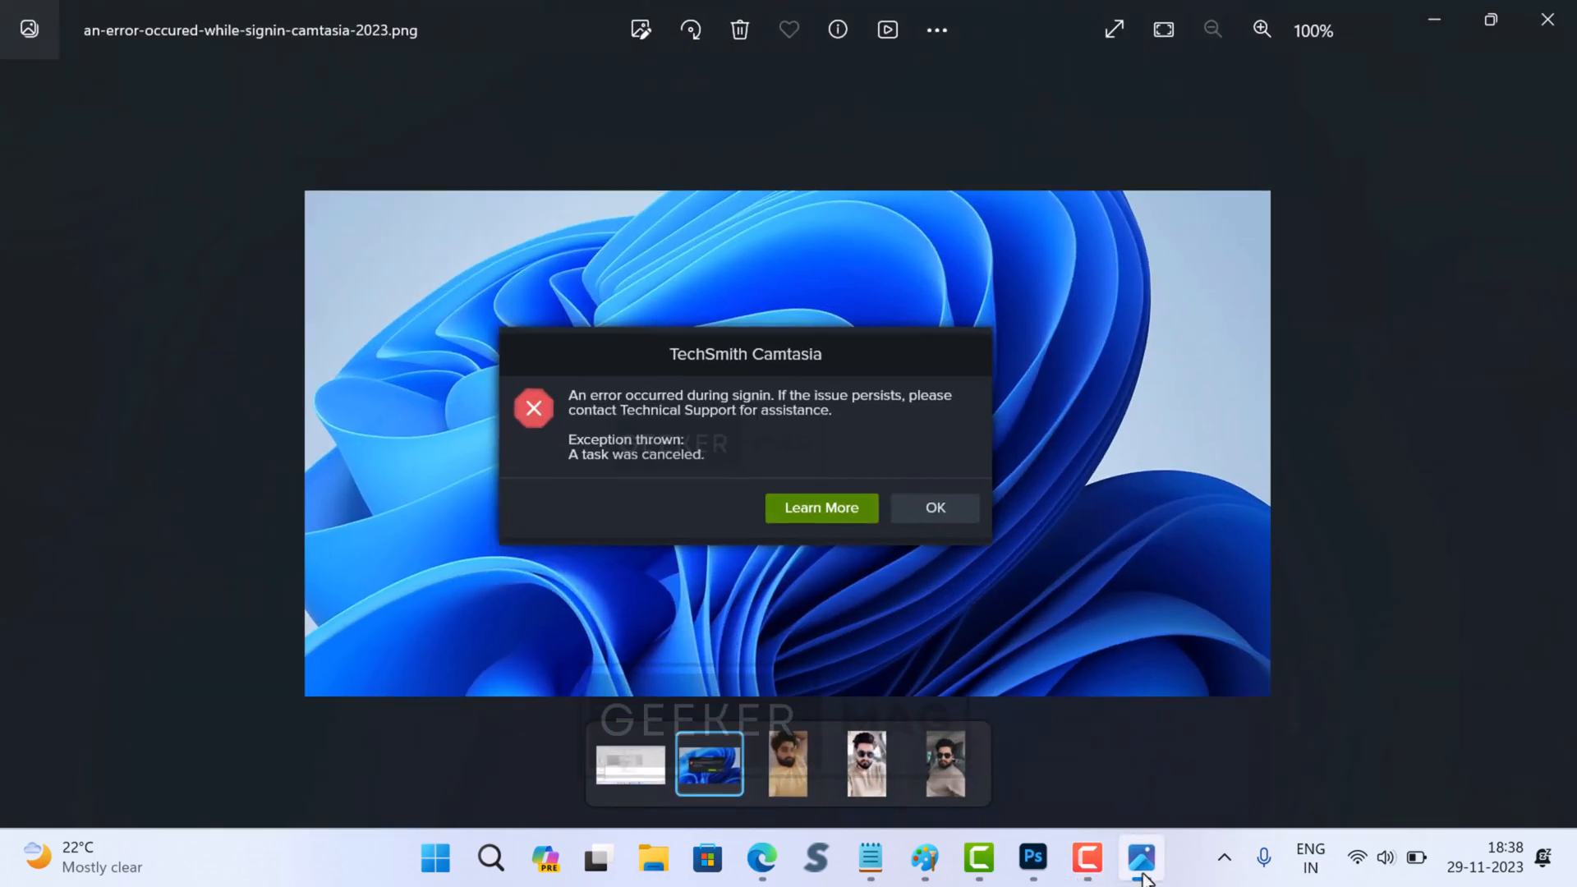
mouse_move(564, 412)
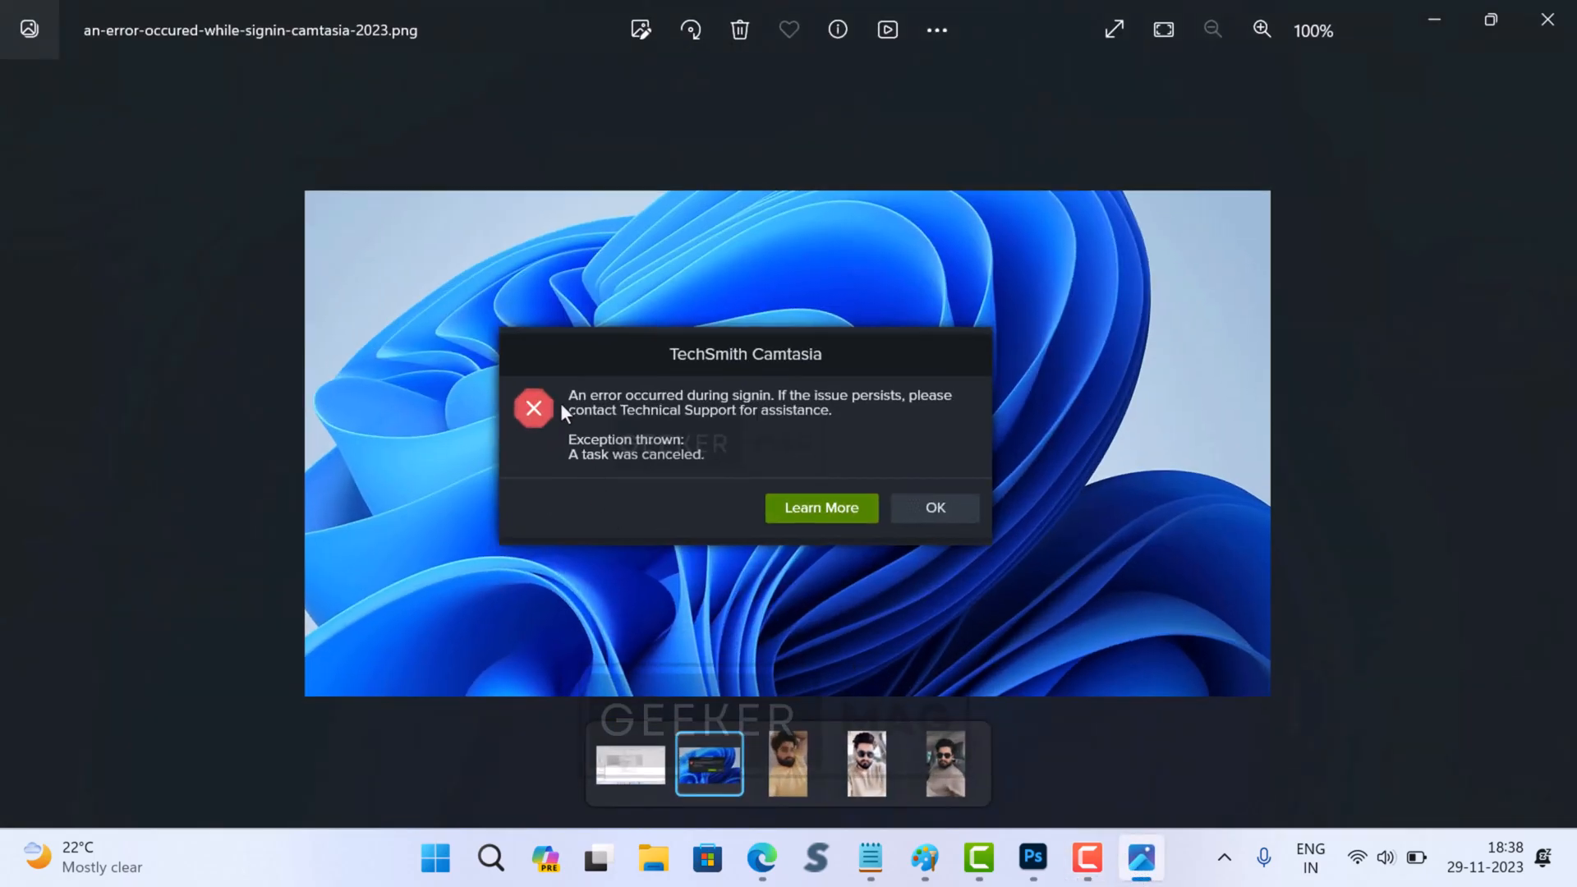
mouse_move(762, 503)
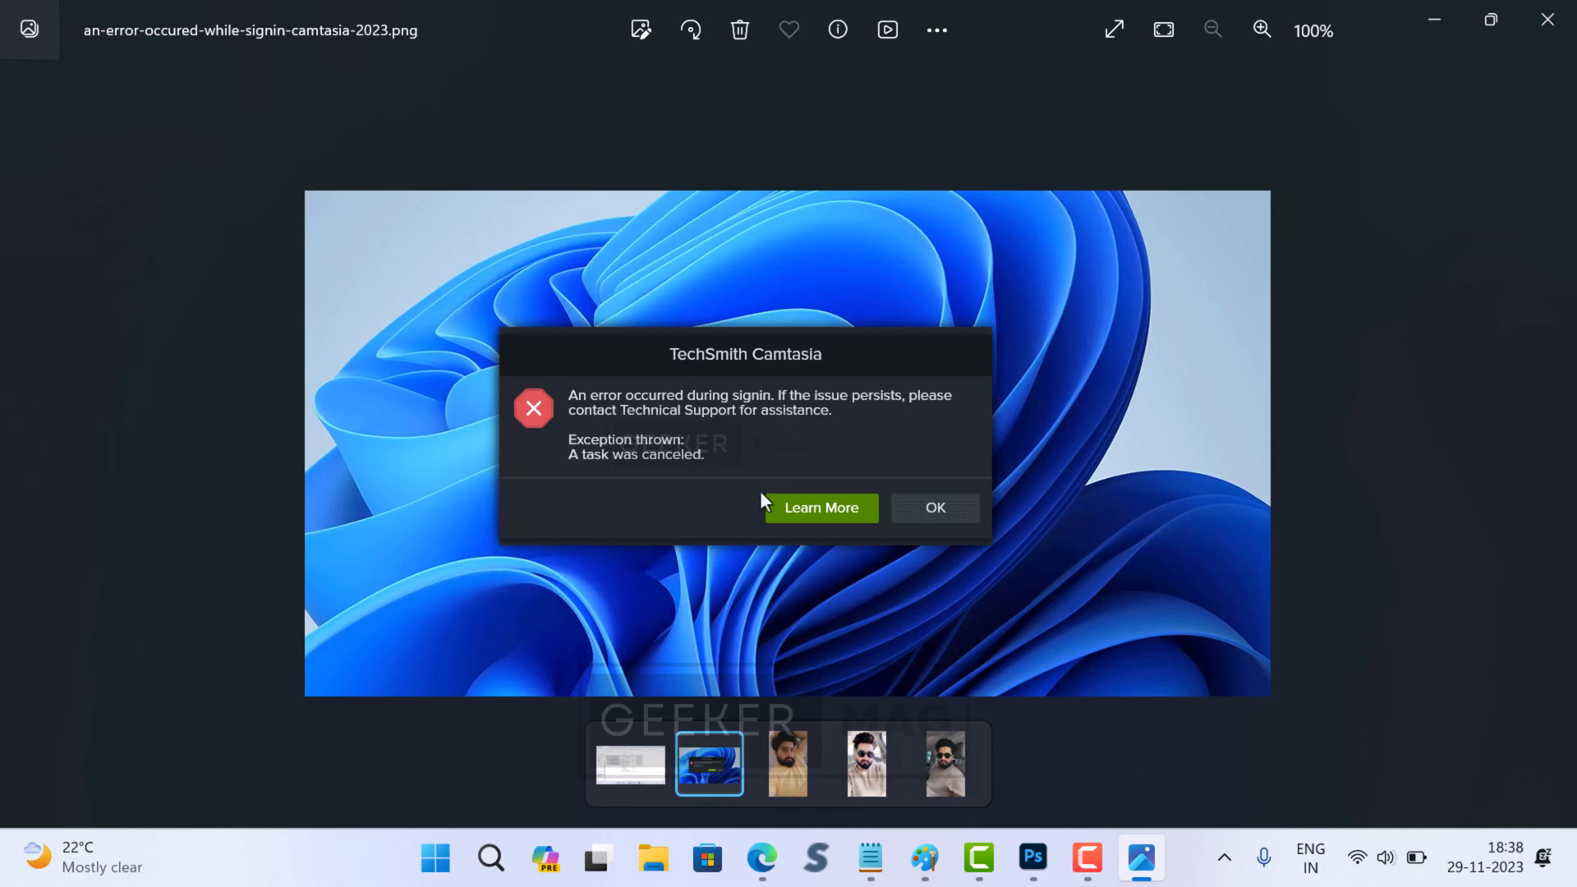
mouse_move(719, 621)
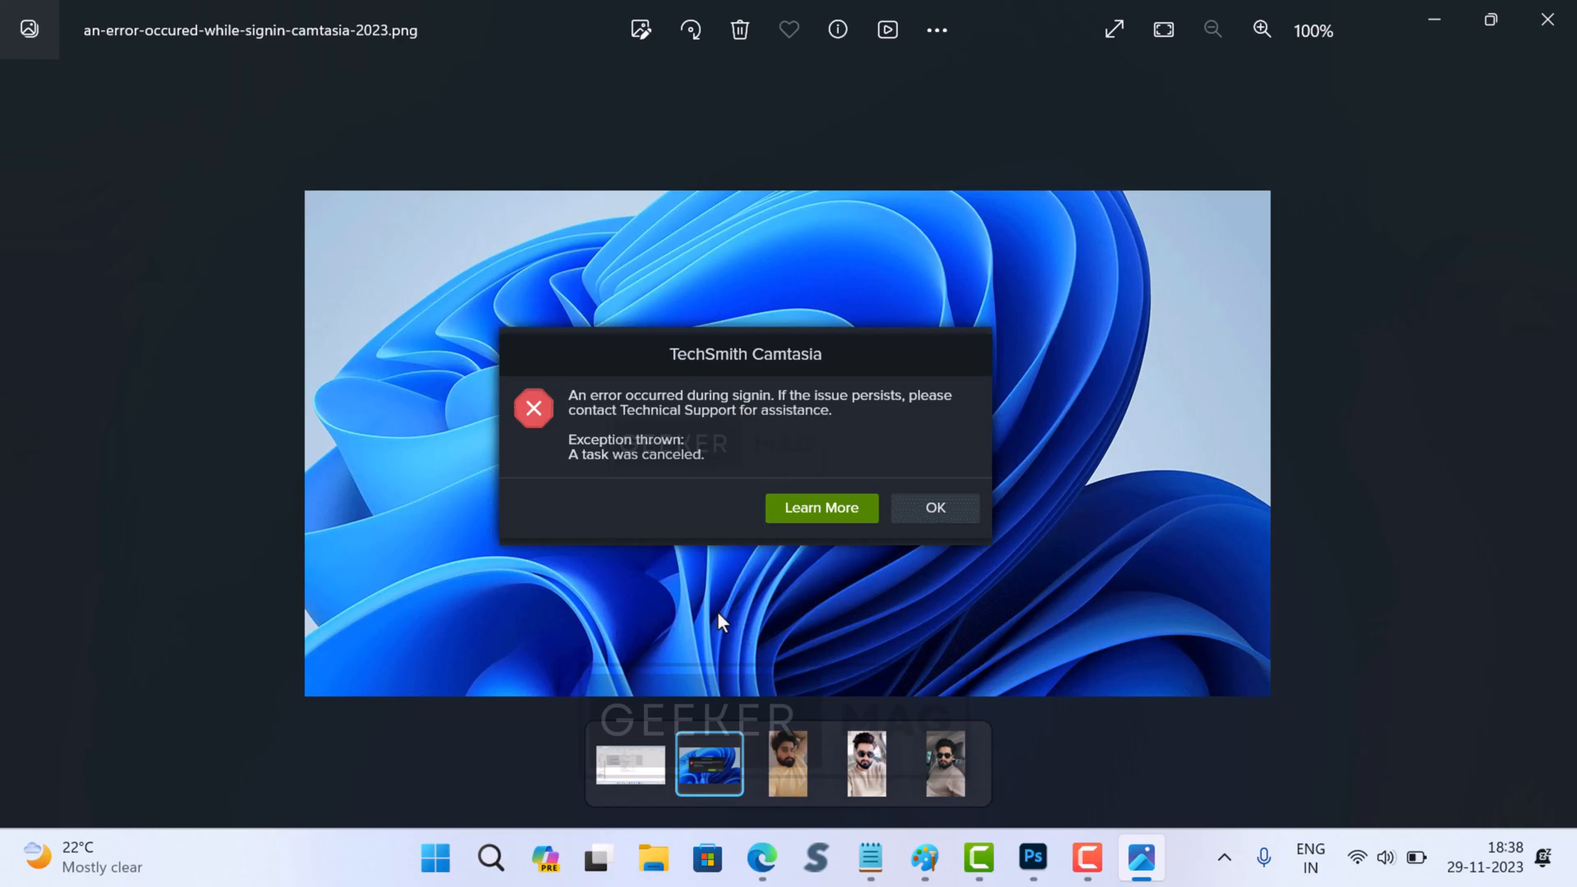
mouse_move(681, 227)
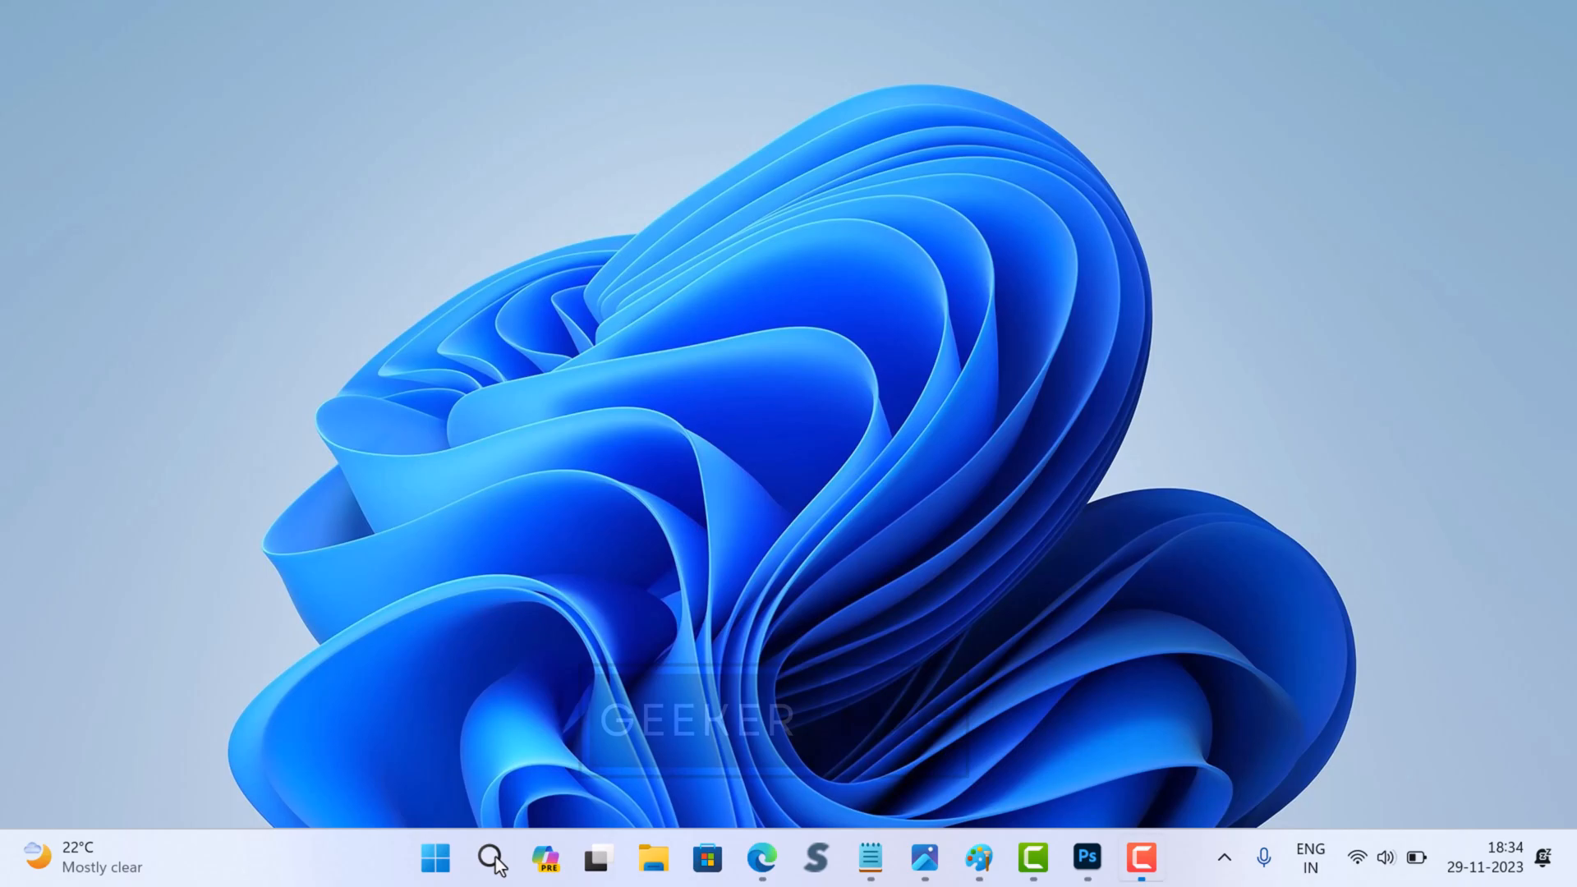
mouse_move(177, 599)
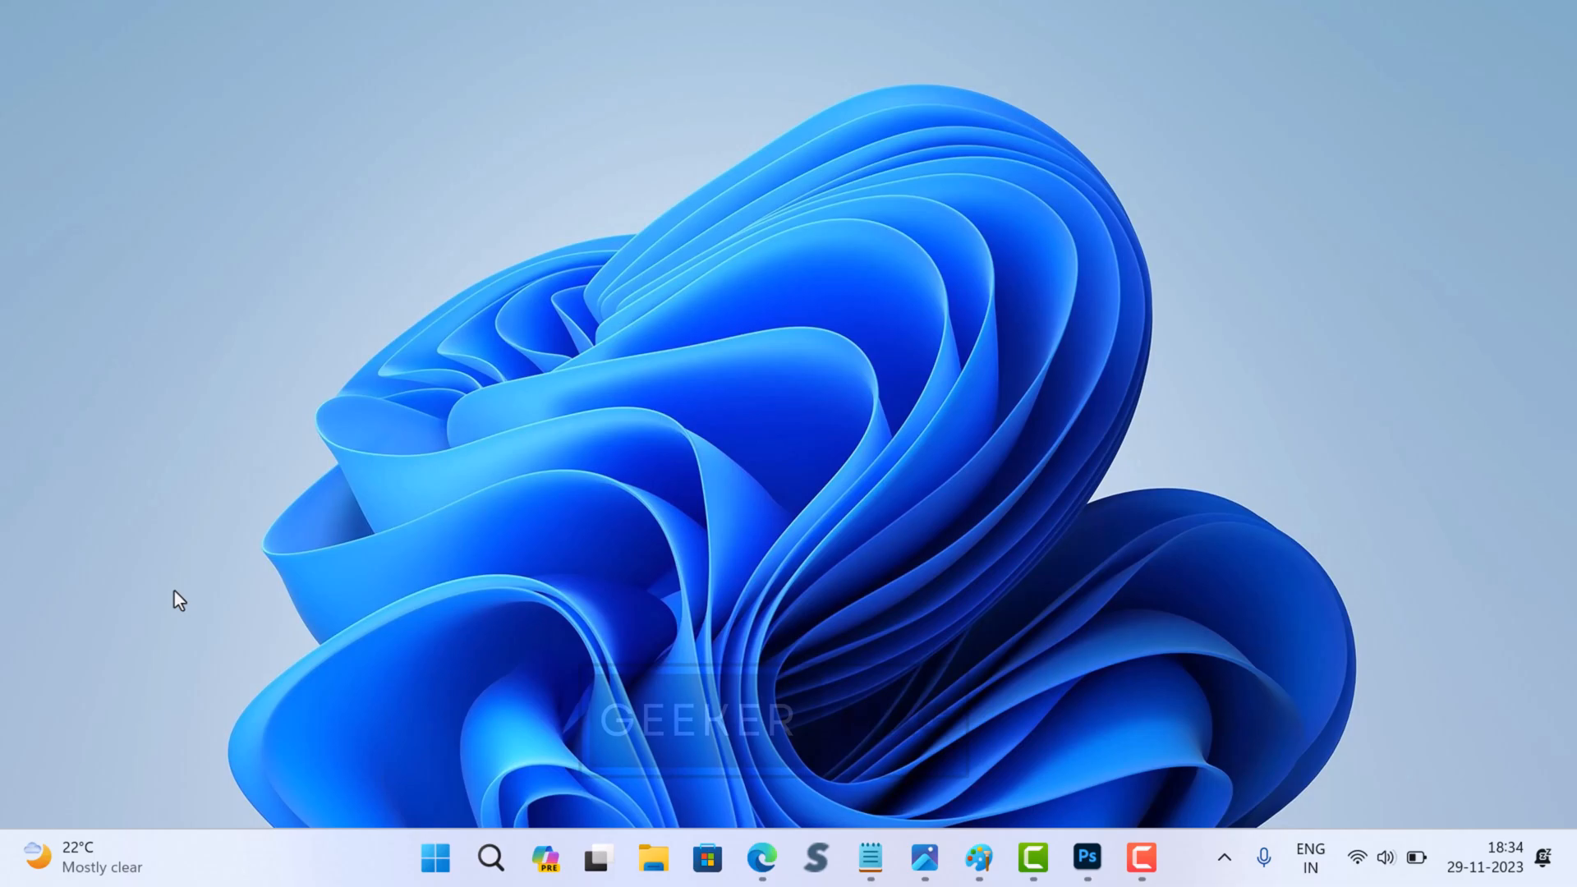
left_click(489, 857)
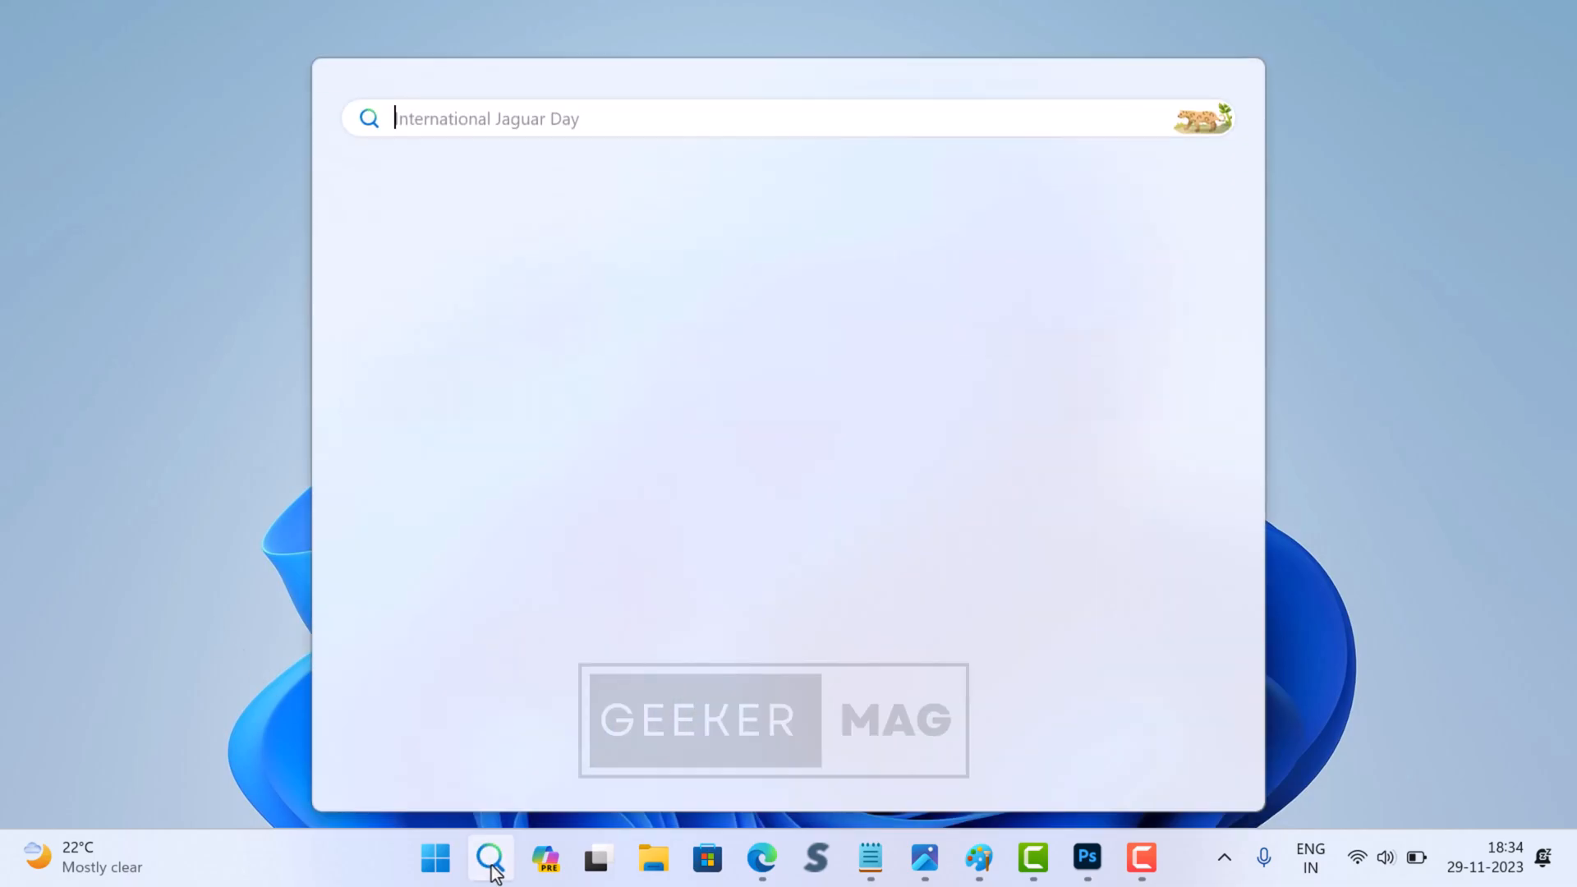
type("windows defe")
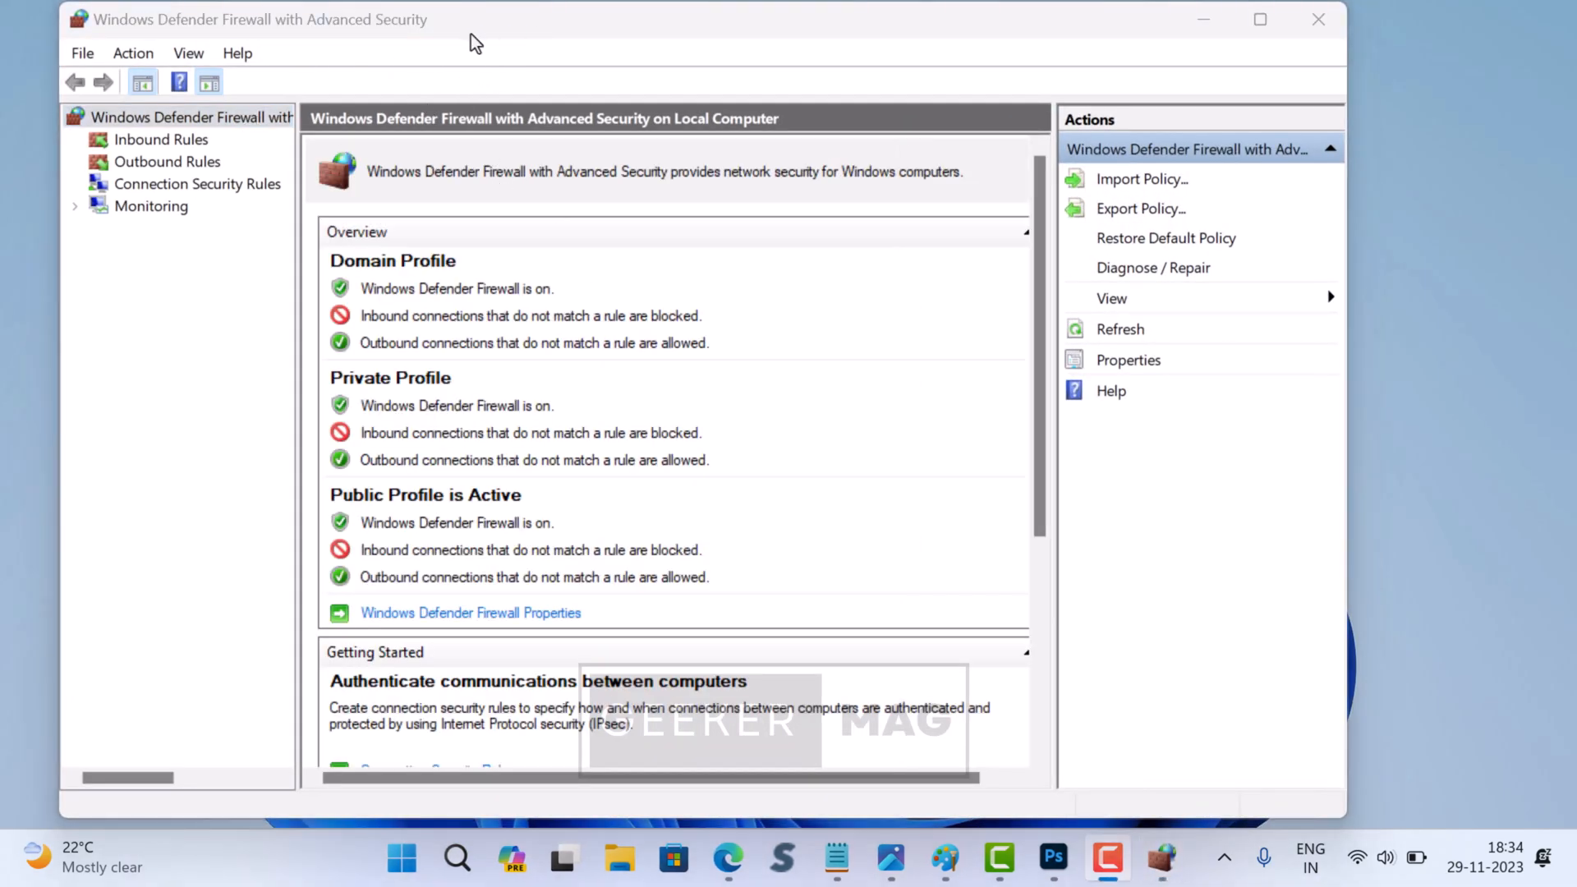
mouse_move(216, 170)
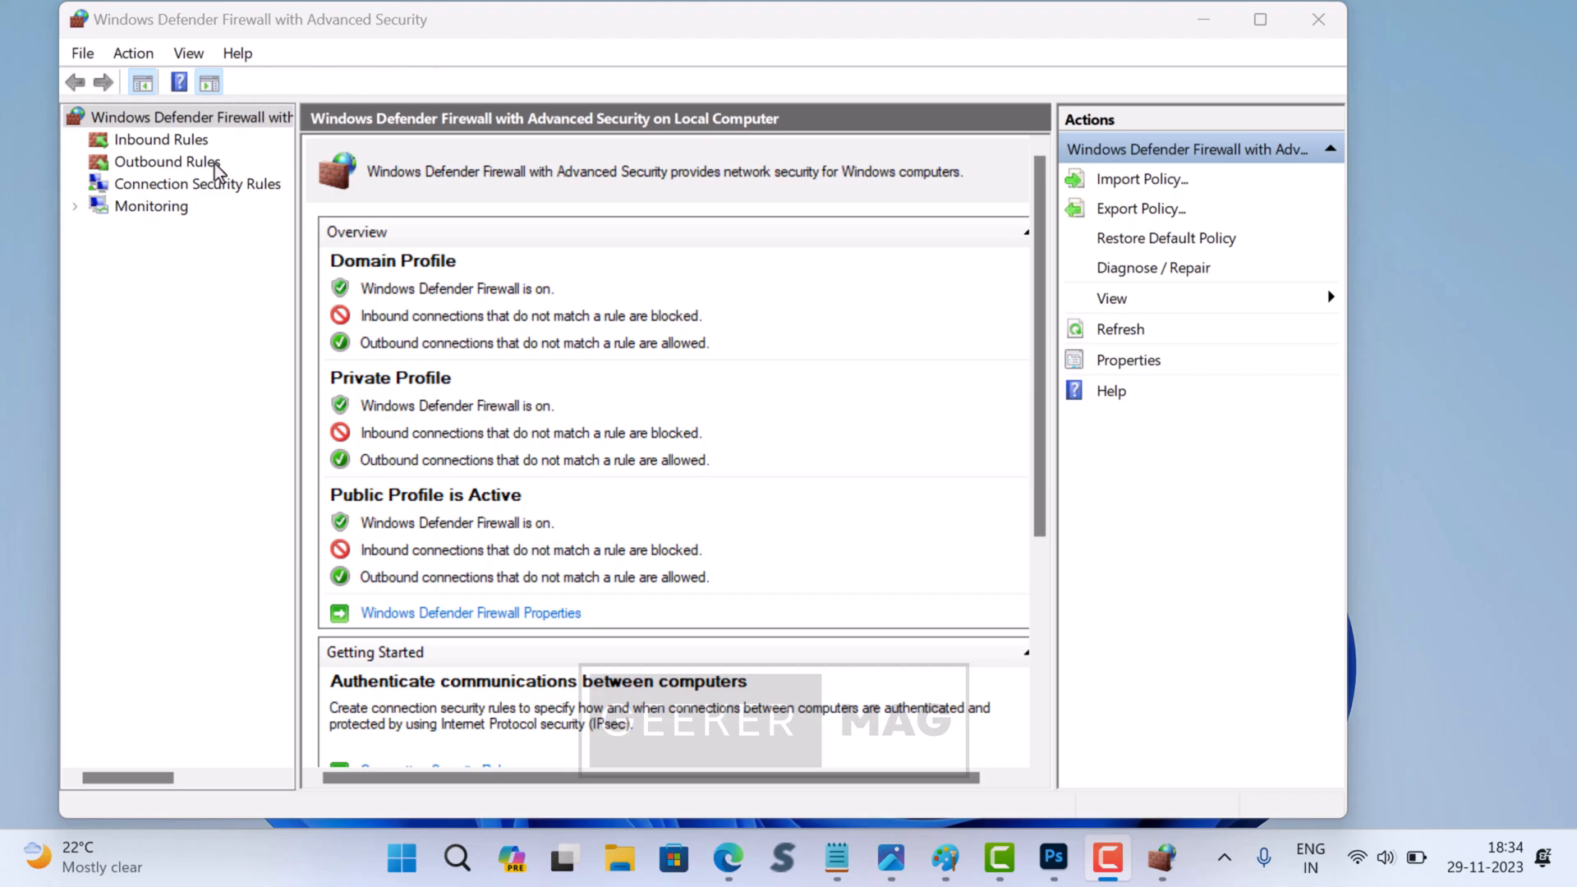
- Show the Outbound Rules list in the left navigation tree
left_click(164, 162)
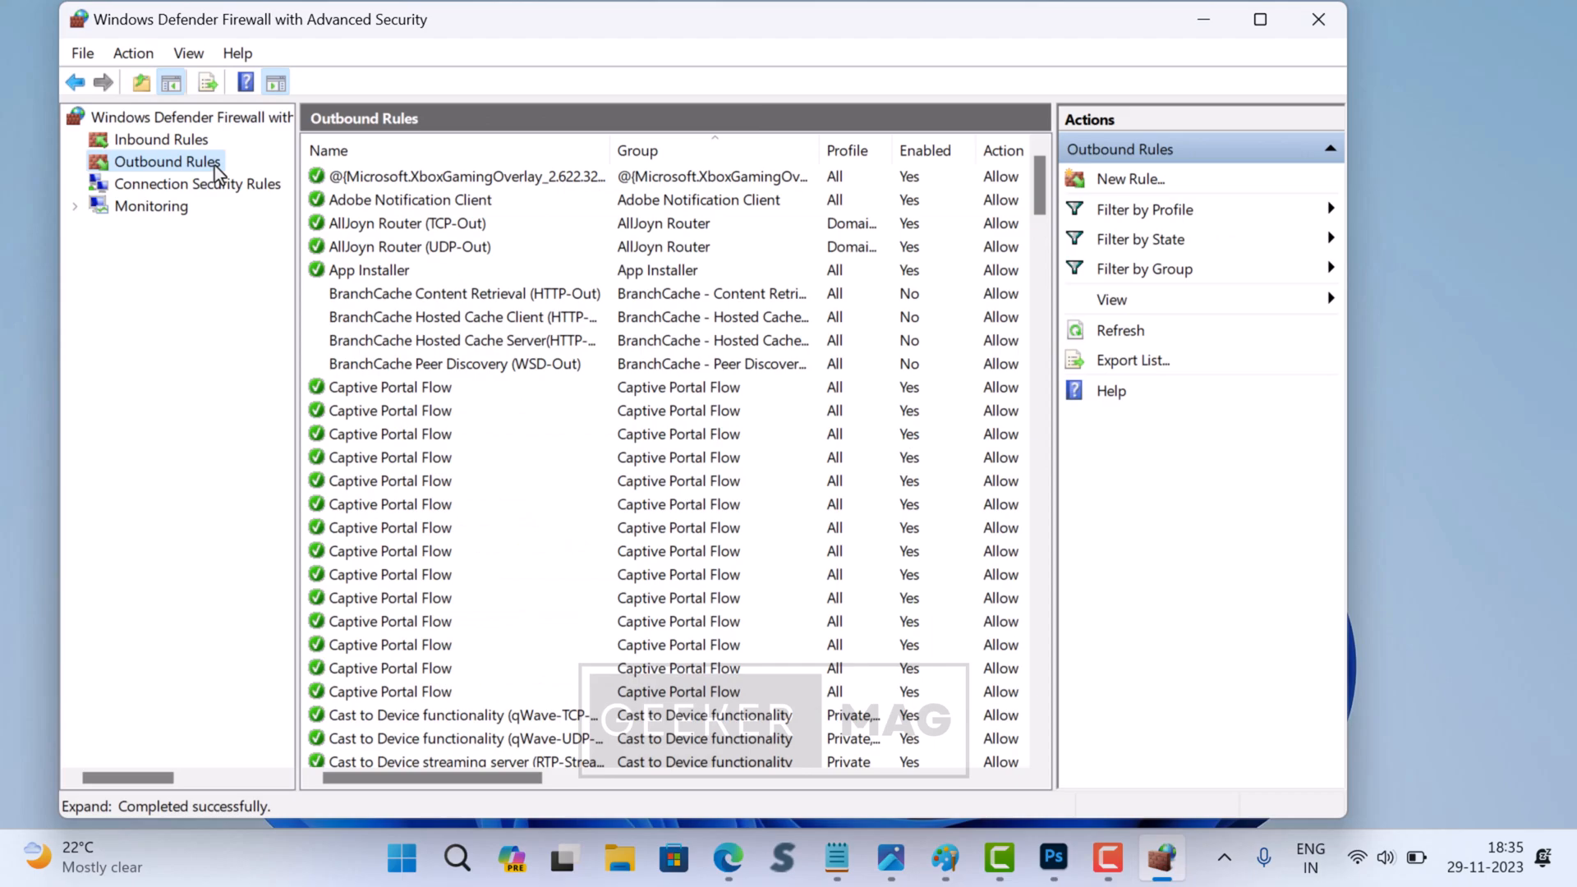
mouse_move(1174, 191)
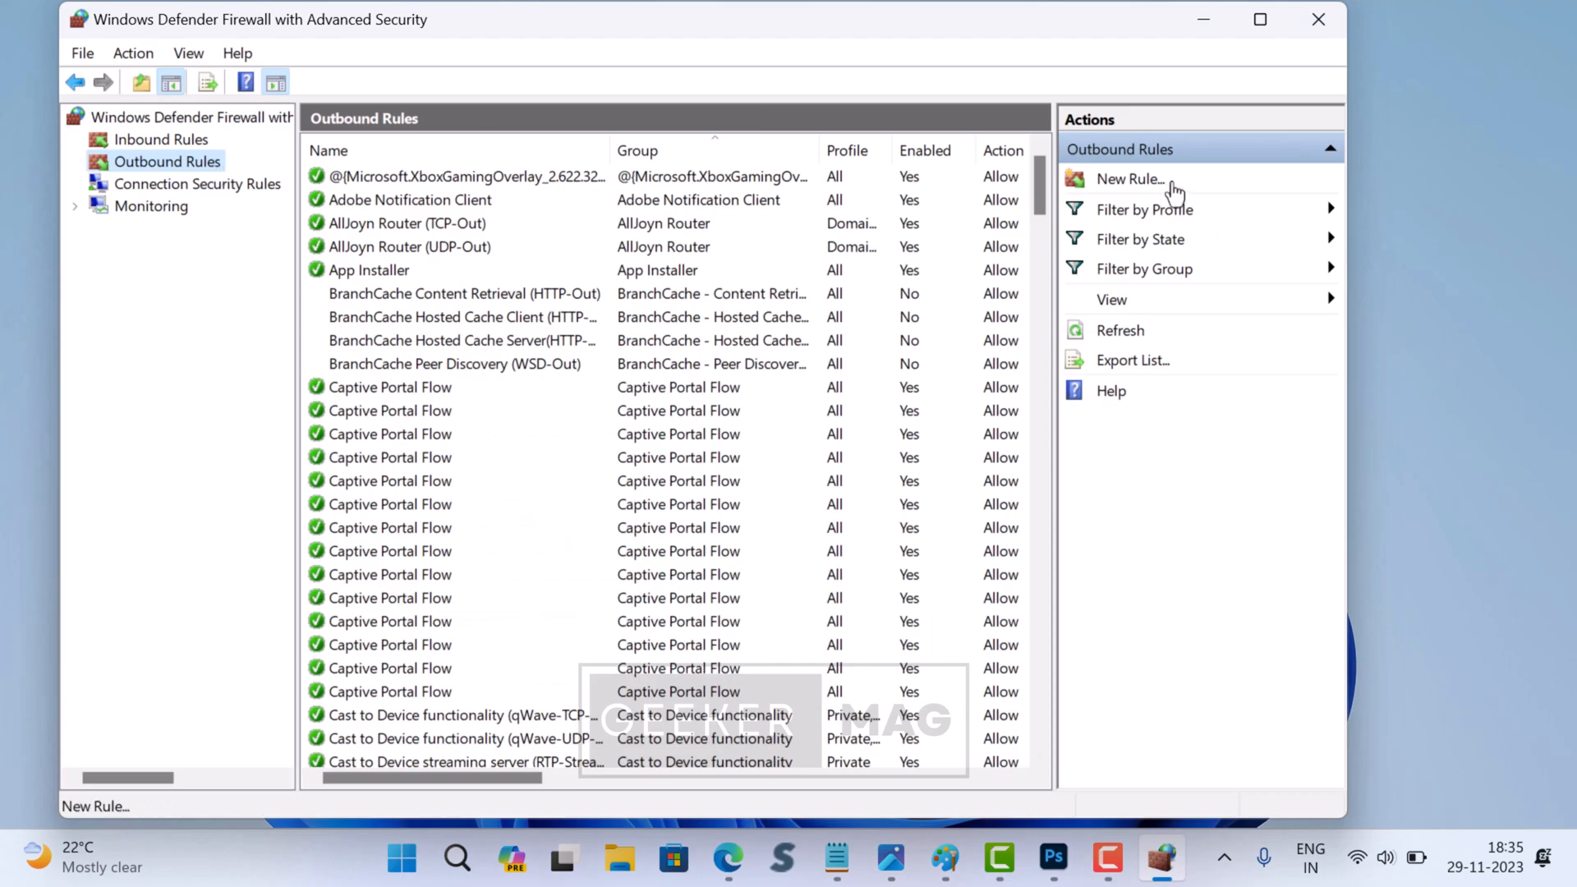
- Start a new outbound program rule for CamtasiaStudio.exe set to Allow the connection, reaching Profile
left_click(1128, 179)
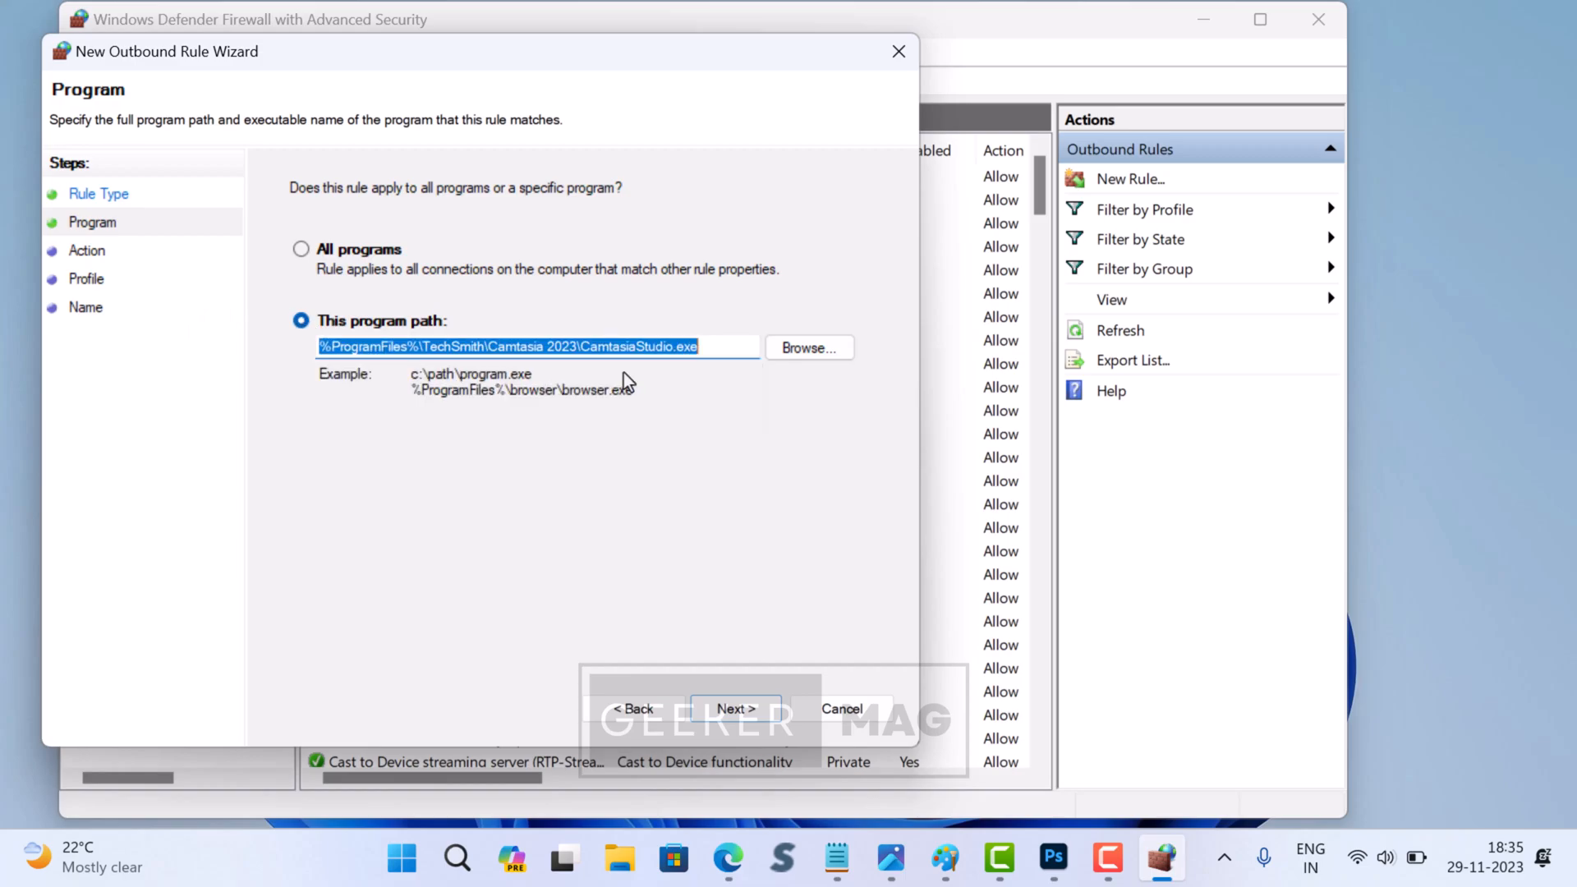
mouse_move(734, 710)
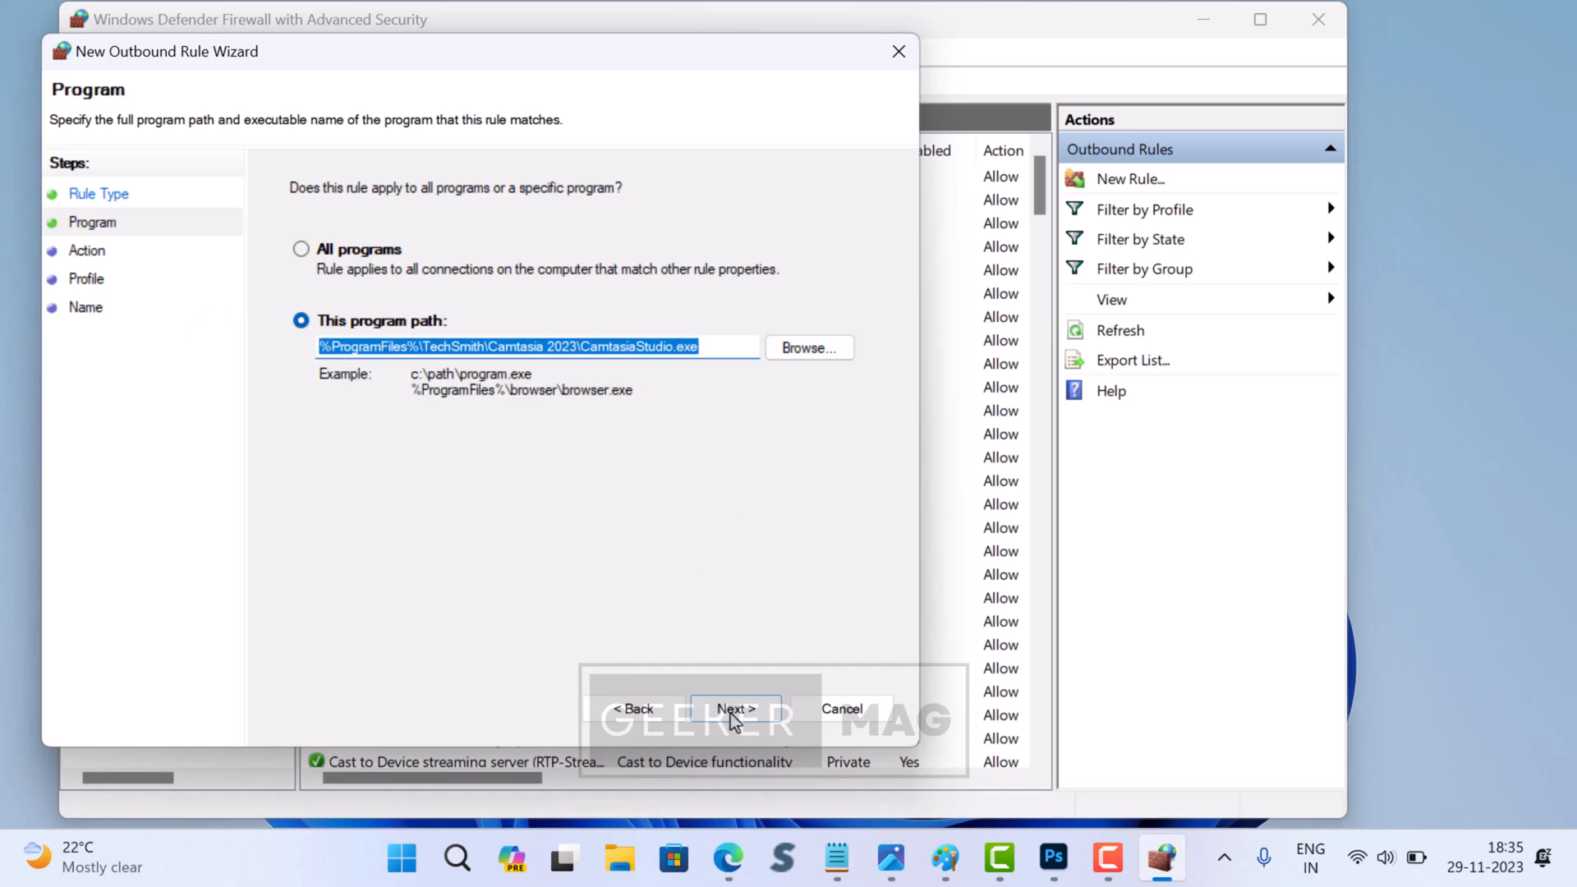
left_click(734, 707)
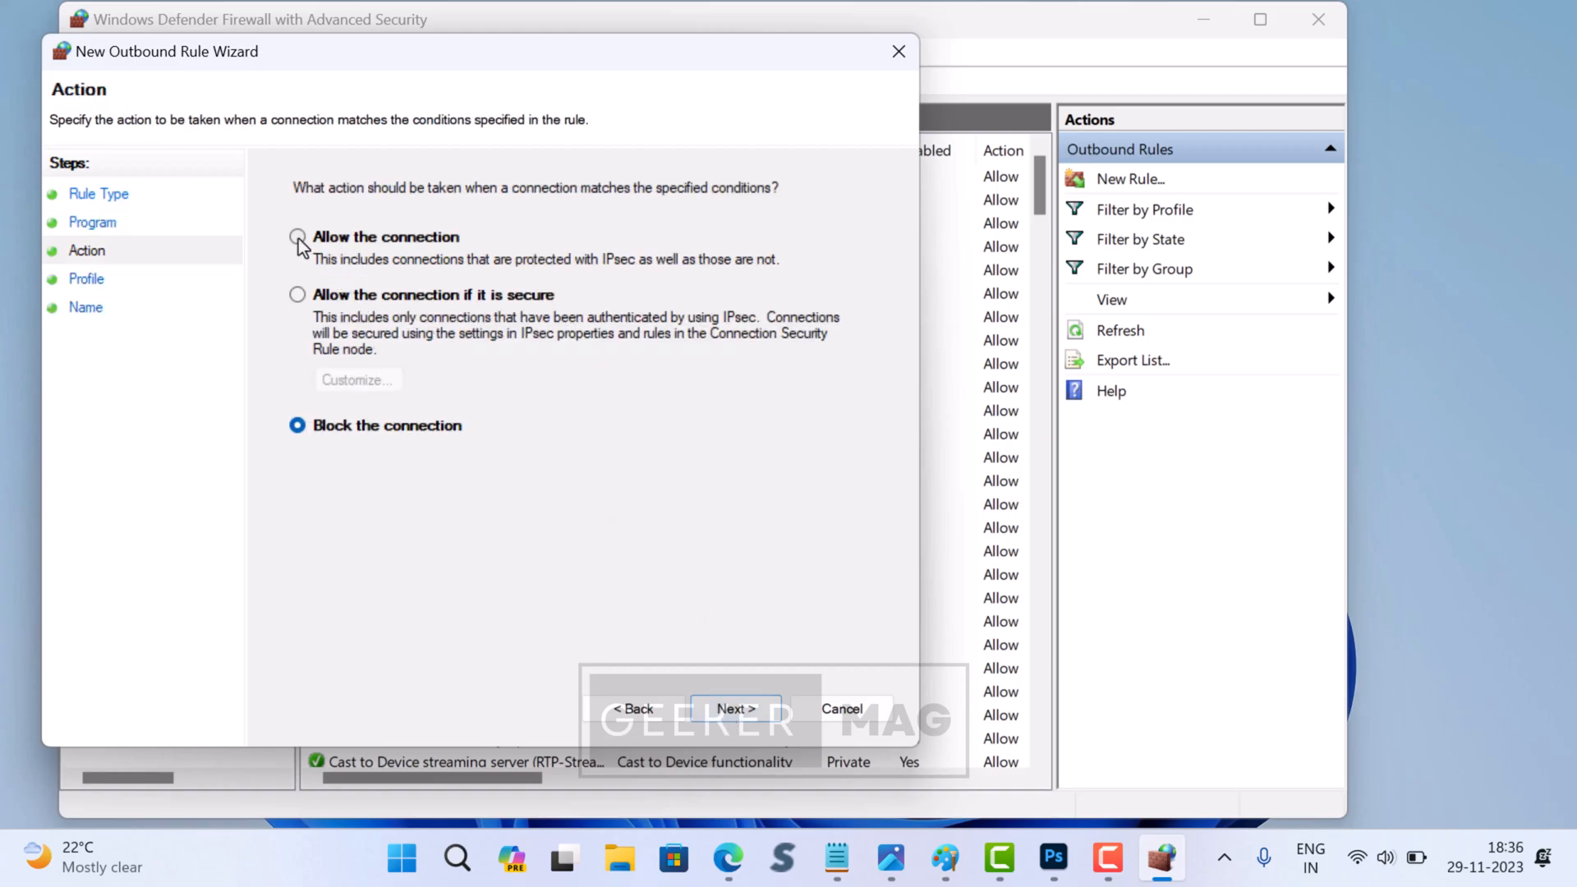
left_click(297, 236)
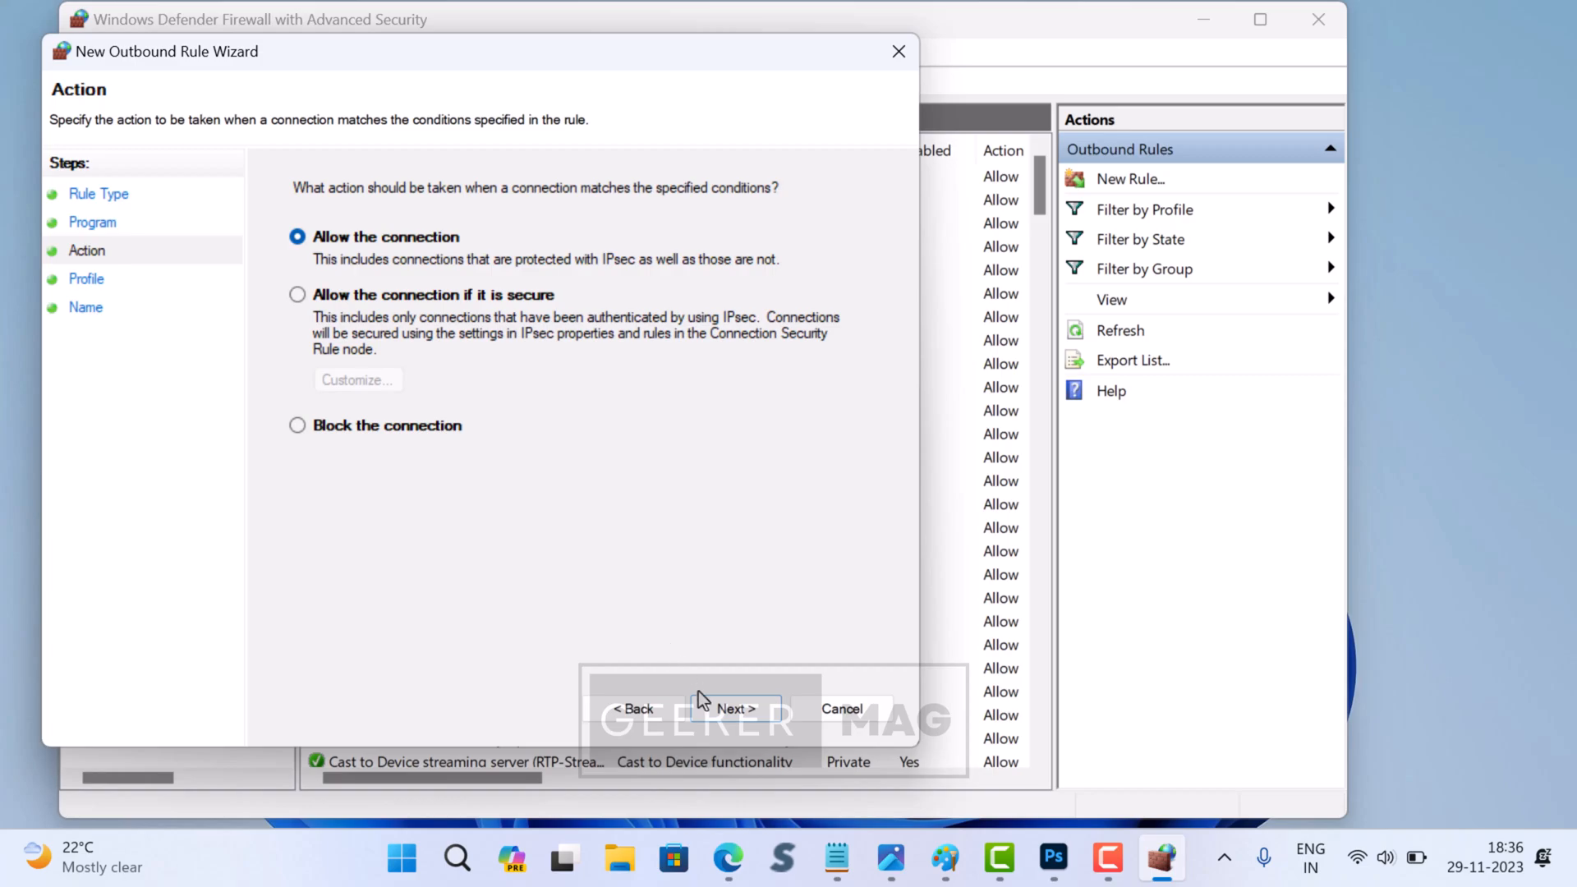
left_click(734, 709)
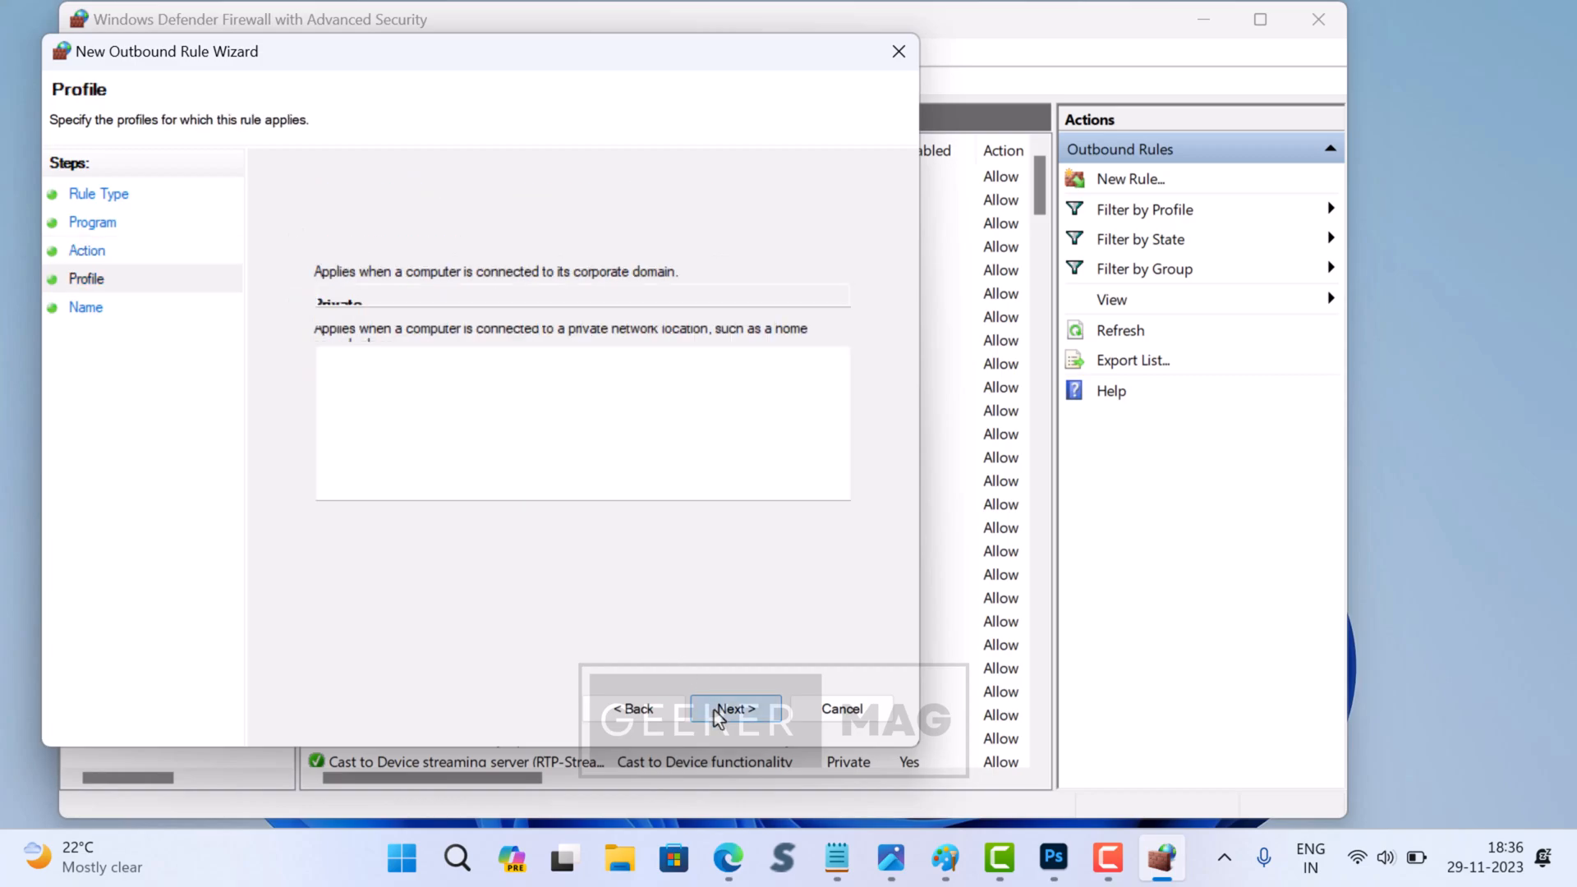
- Keep all profiles, name the rule 'Camtasia 2023', finish it and select it in the list
left_click(734, 710)
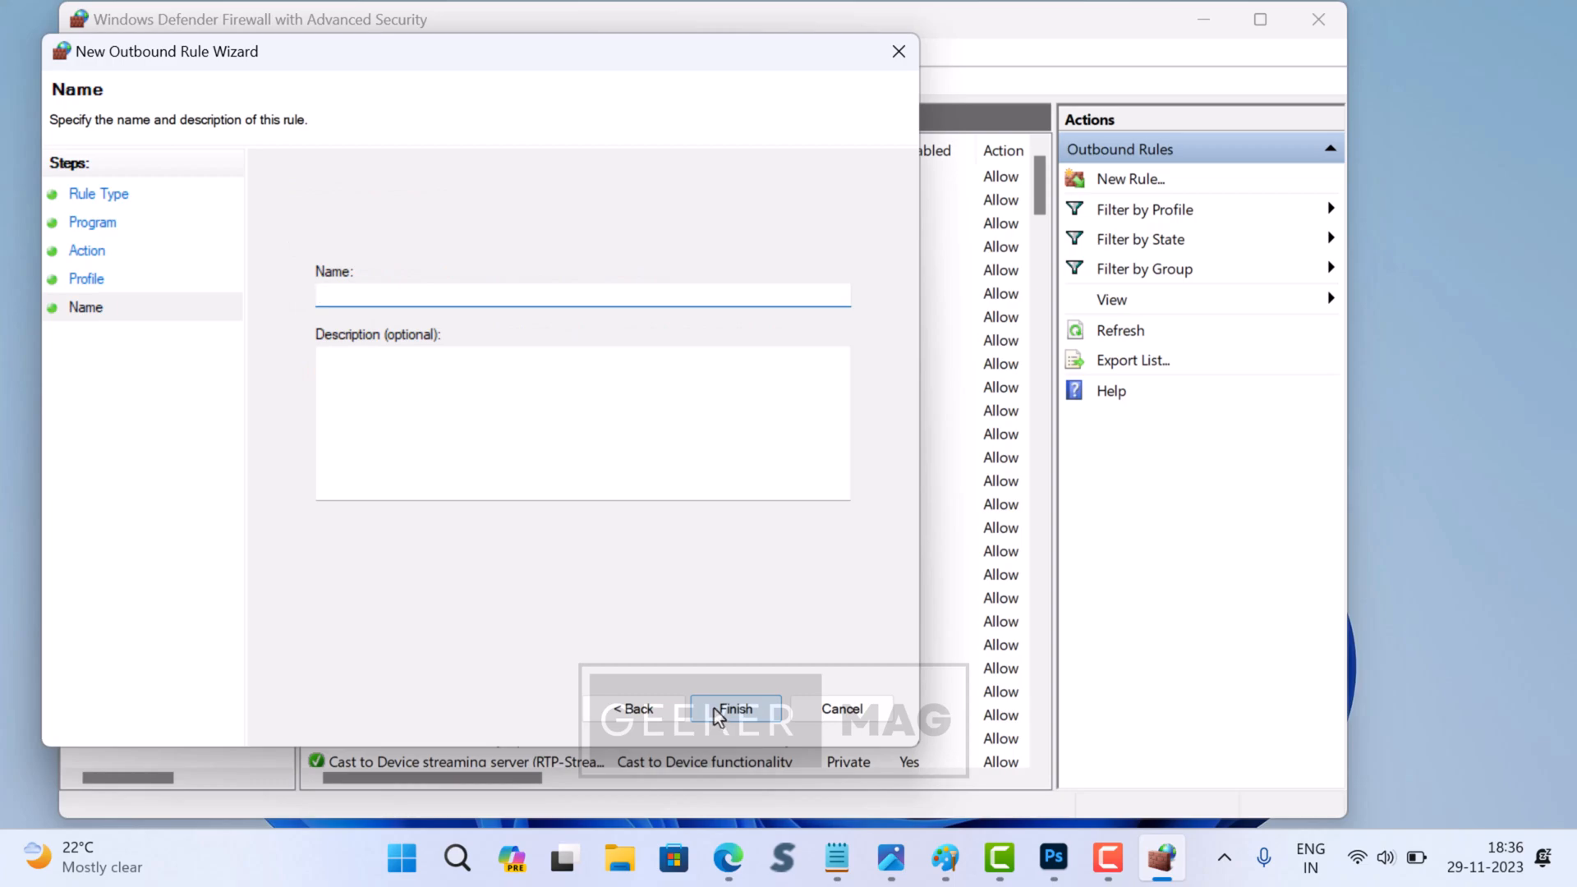
type("Camtasia")
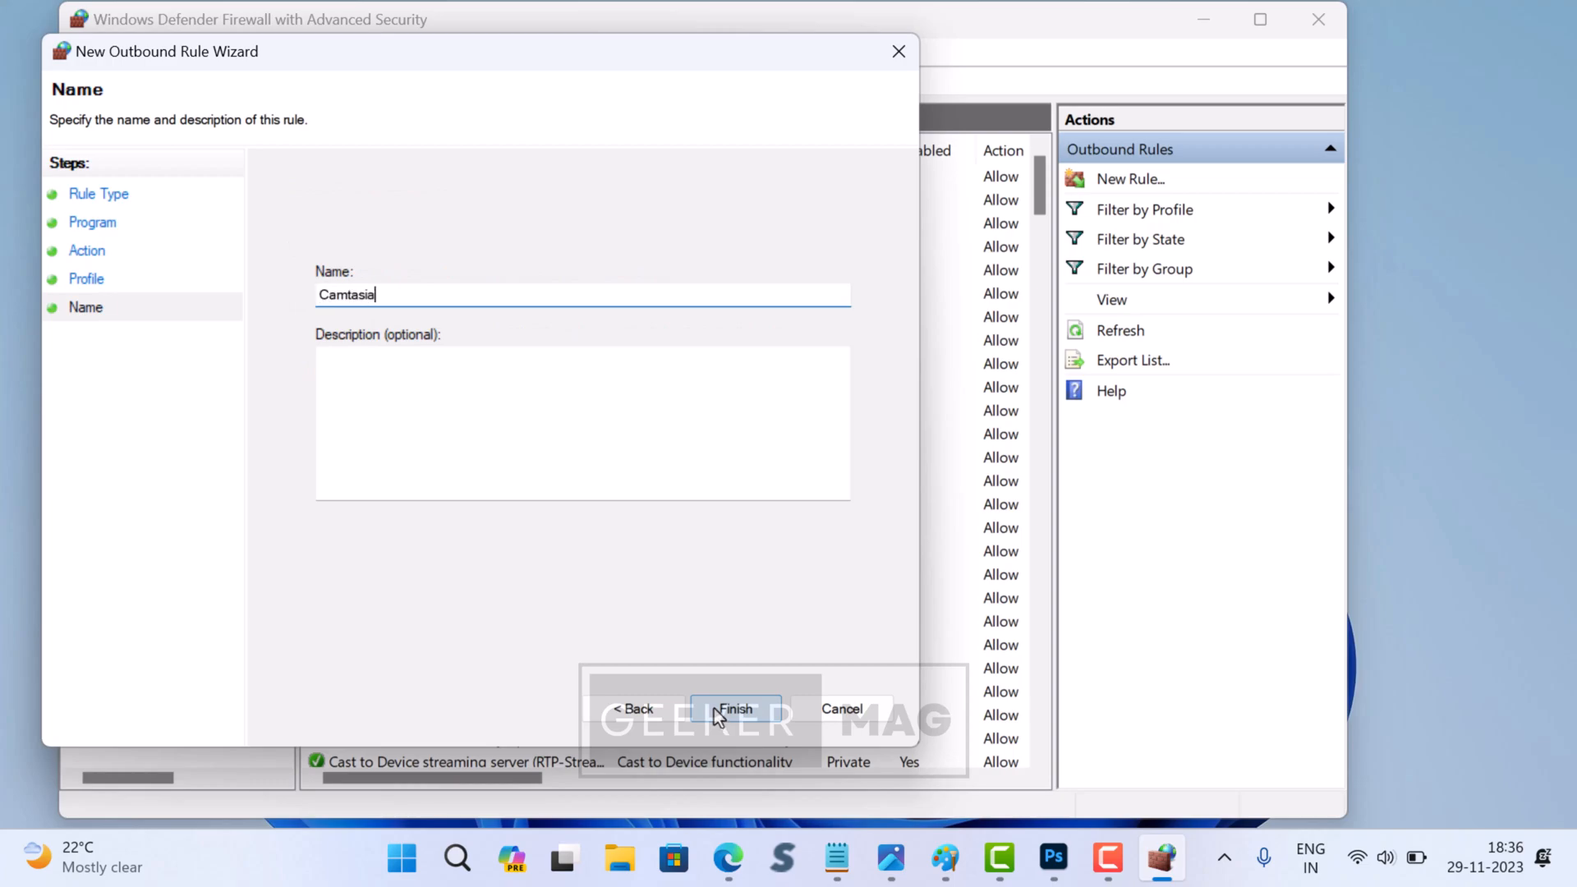
type("2023")
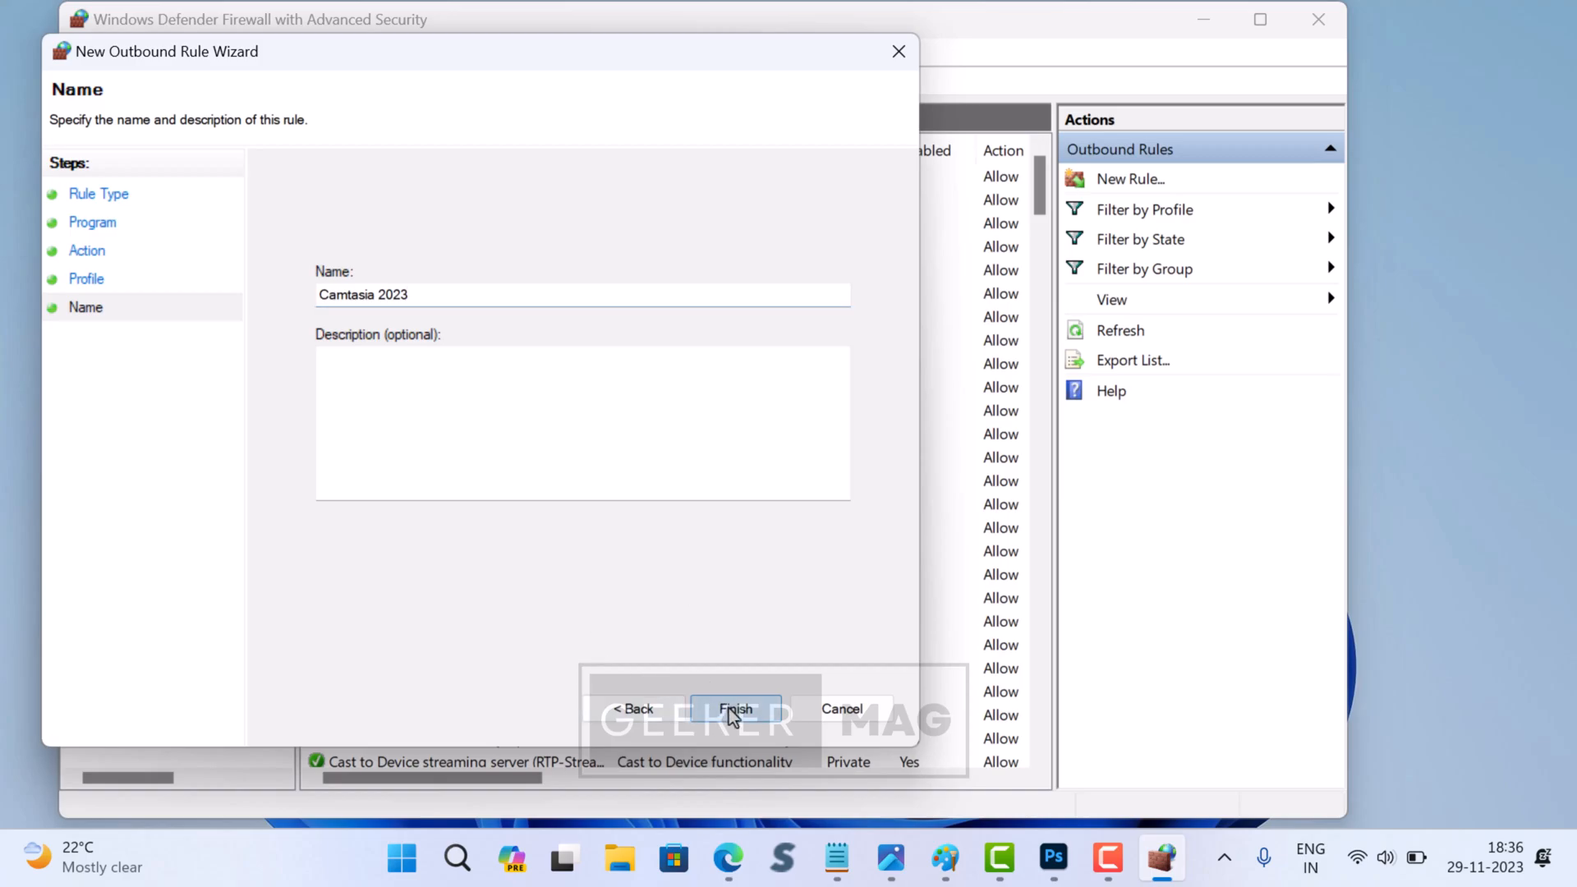
left_click(735, 710)
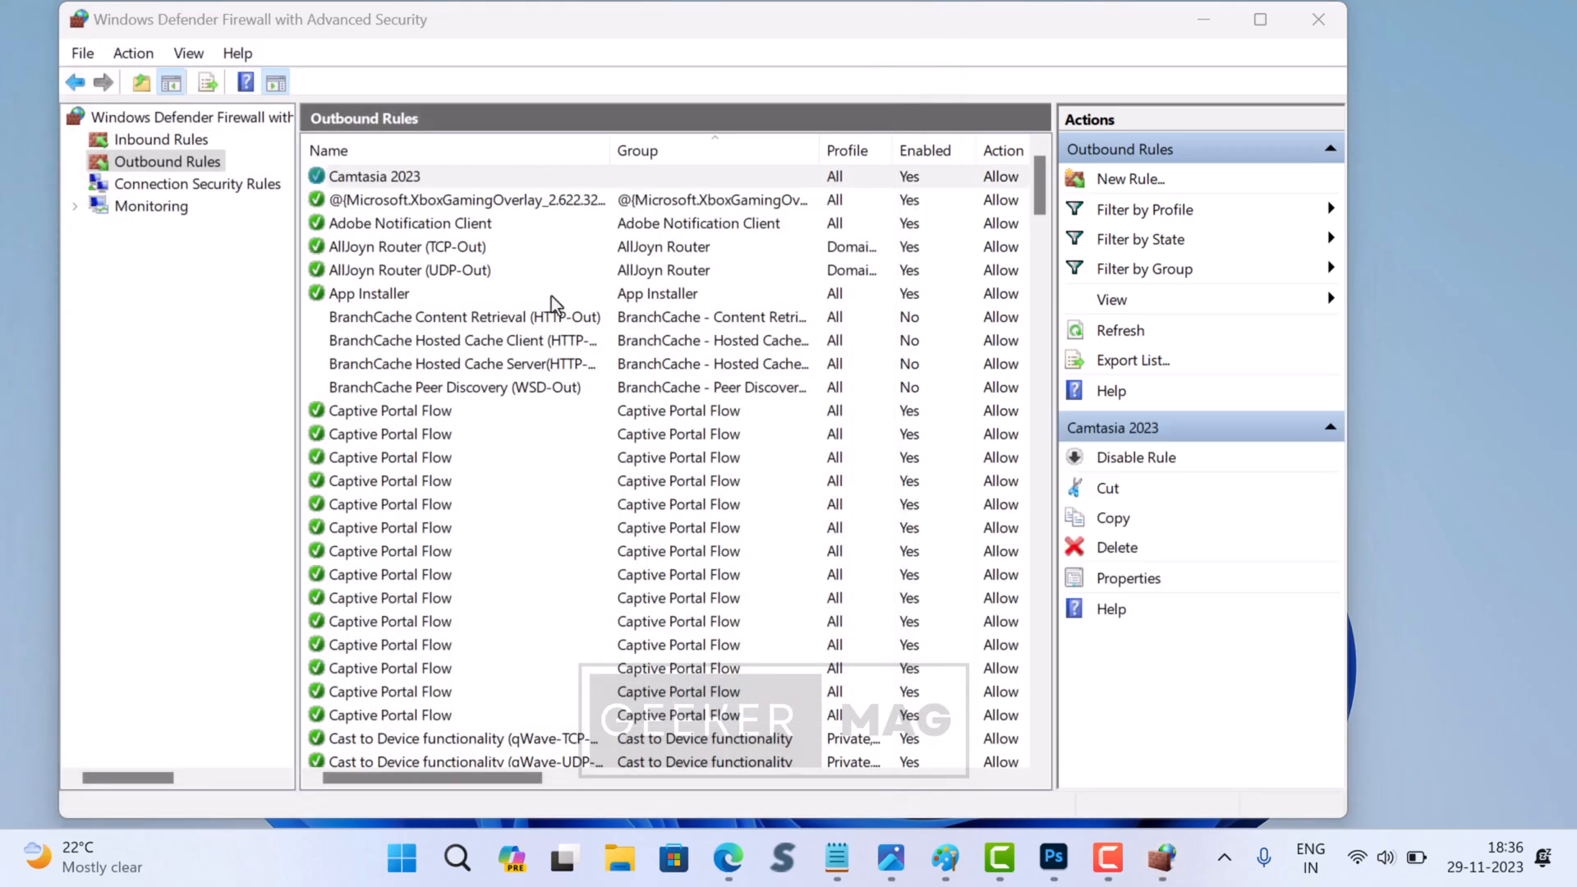
left_click(375, 176)
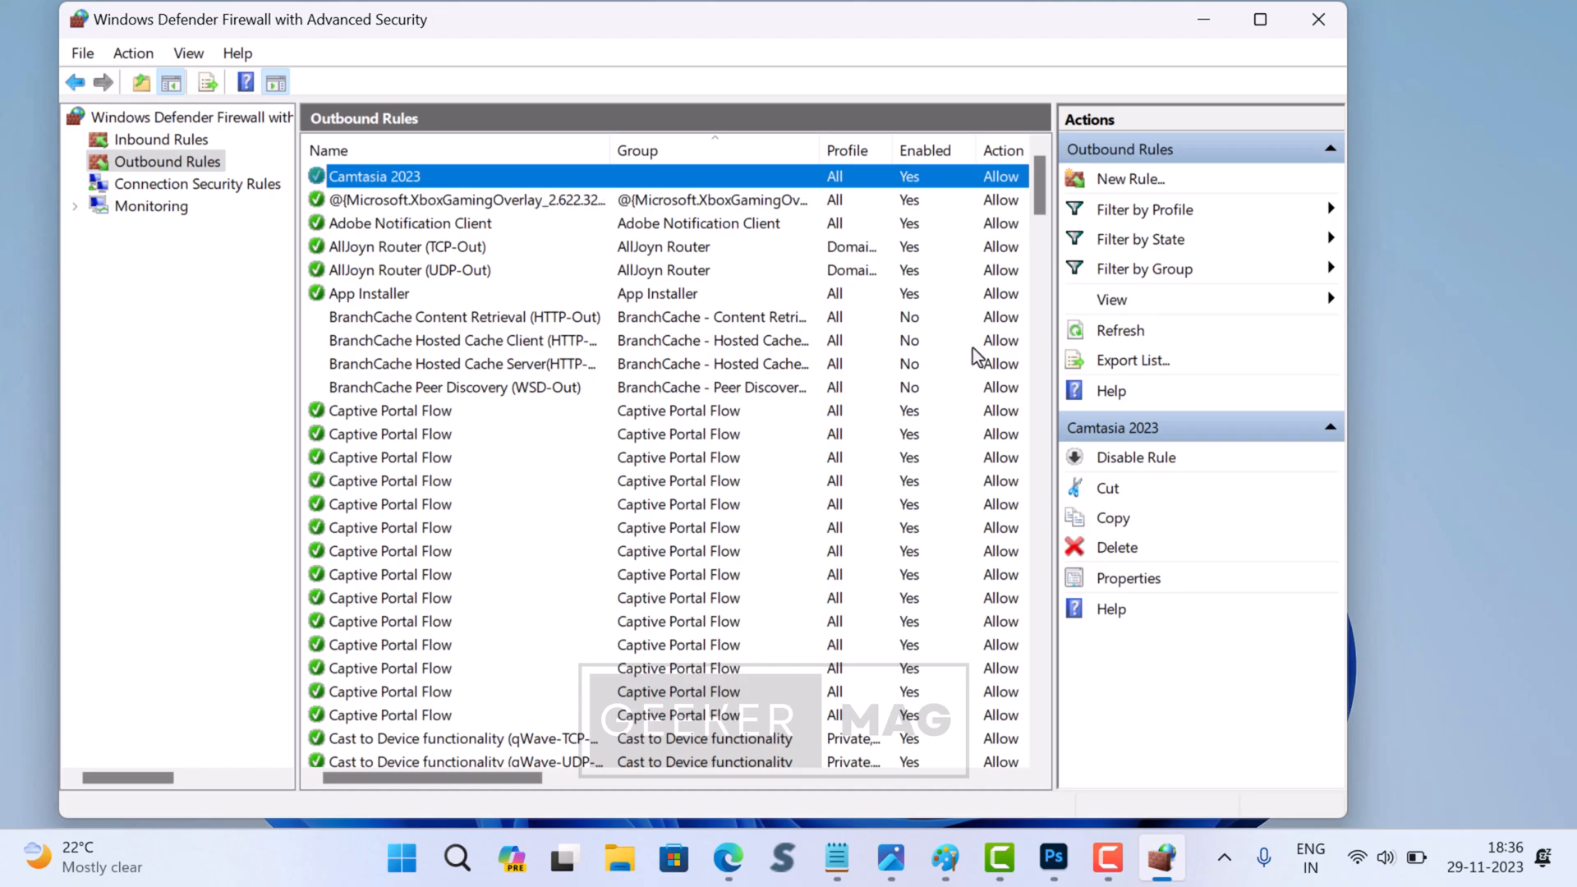
- Close the firewall console, leaving the desktop showing
left_click(1318, 20)
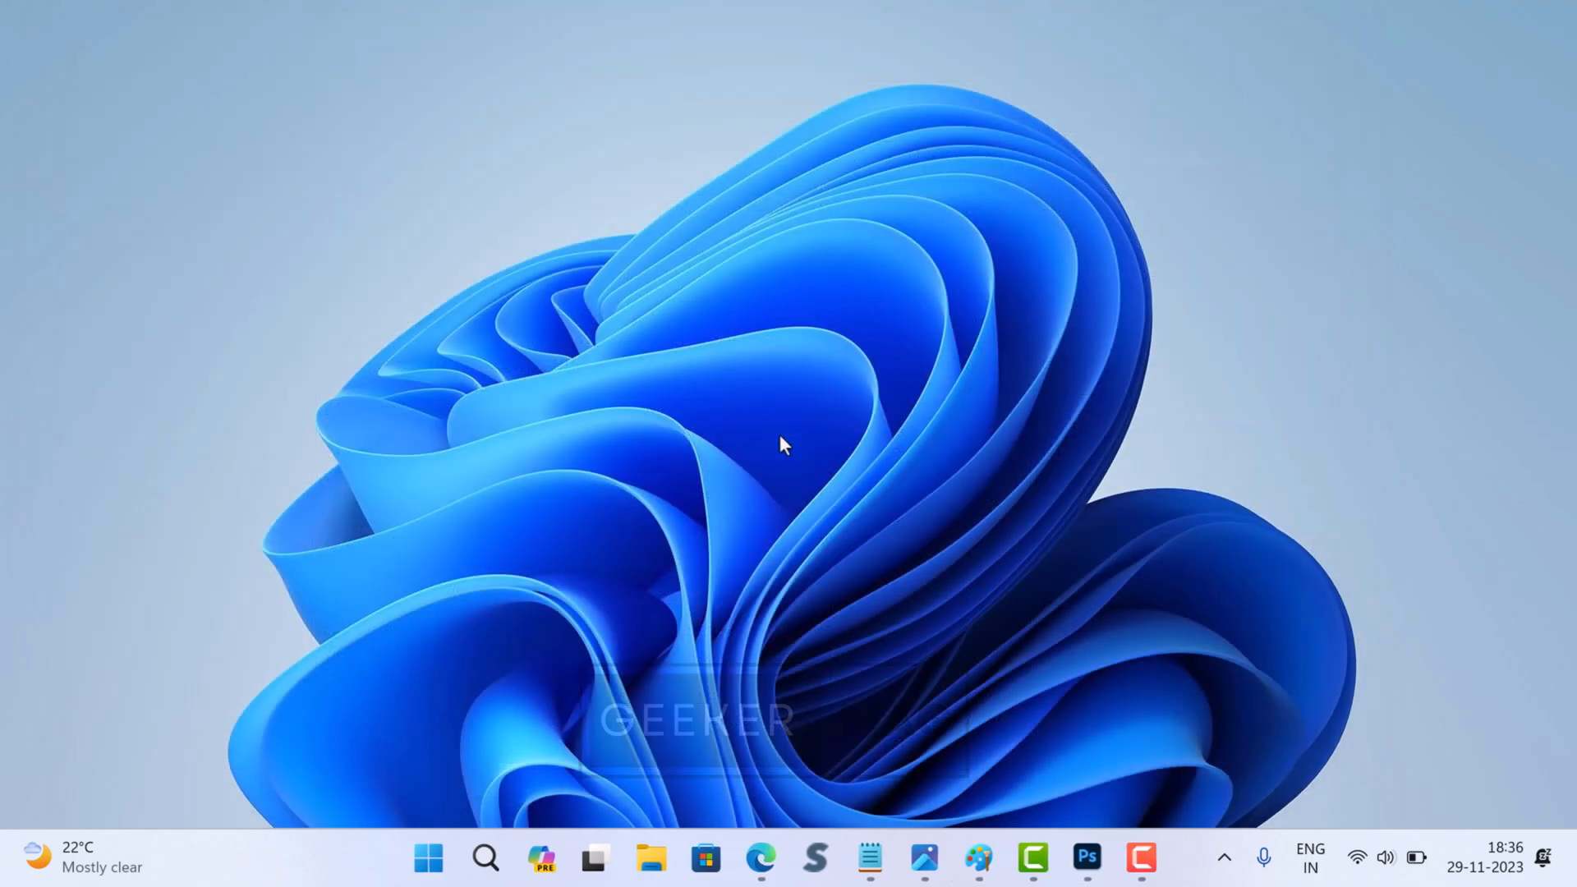
mouse_move(479, 683)
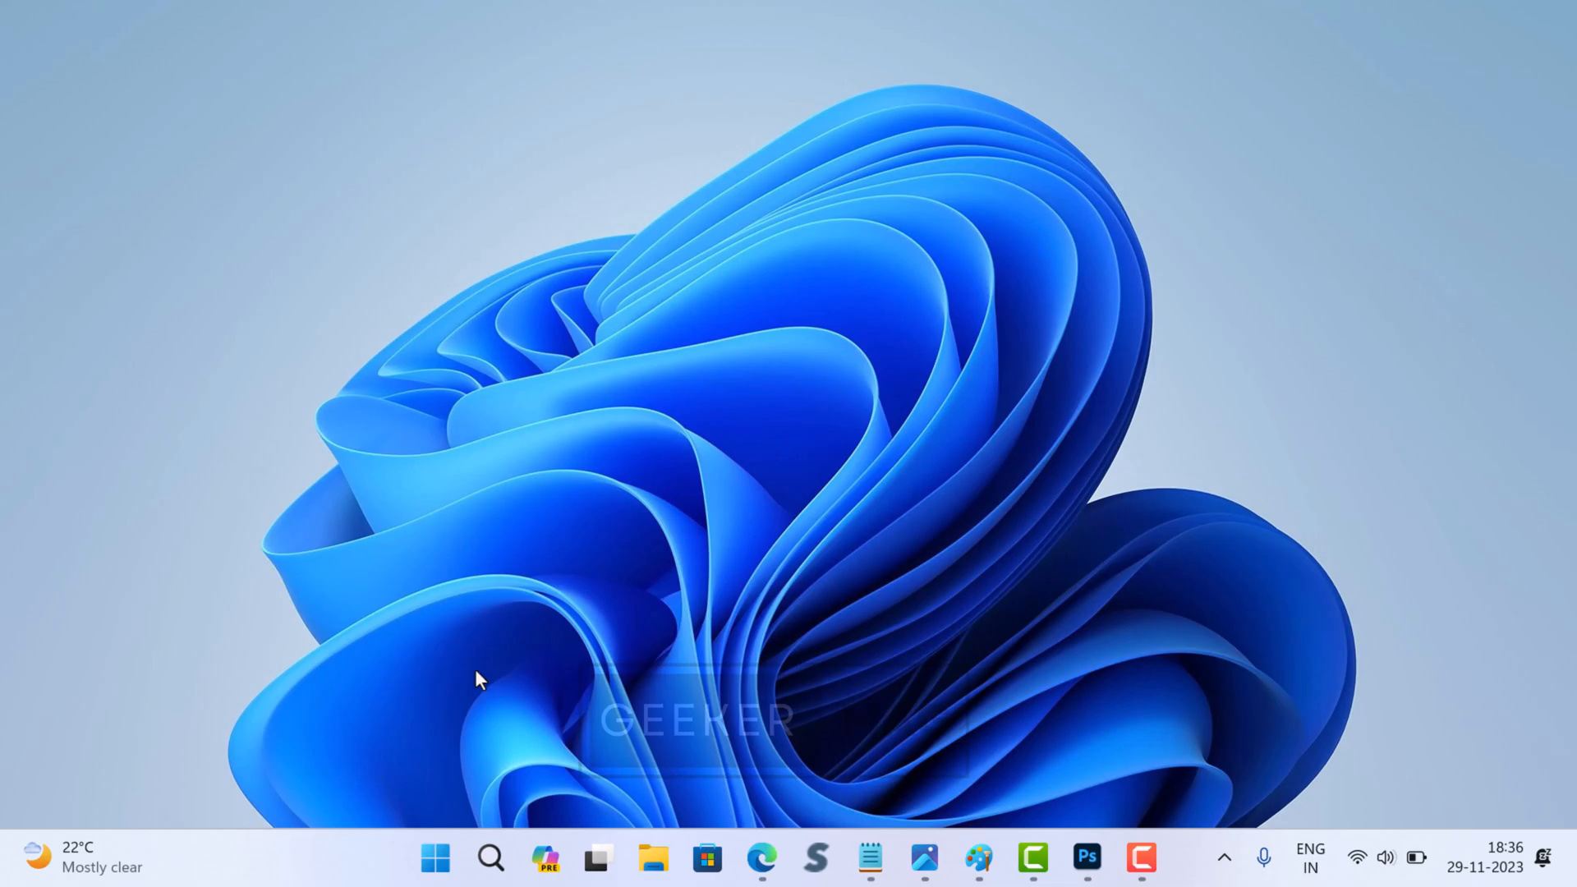
mouse_move(902, 67)
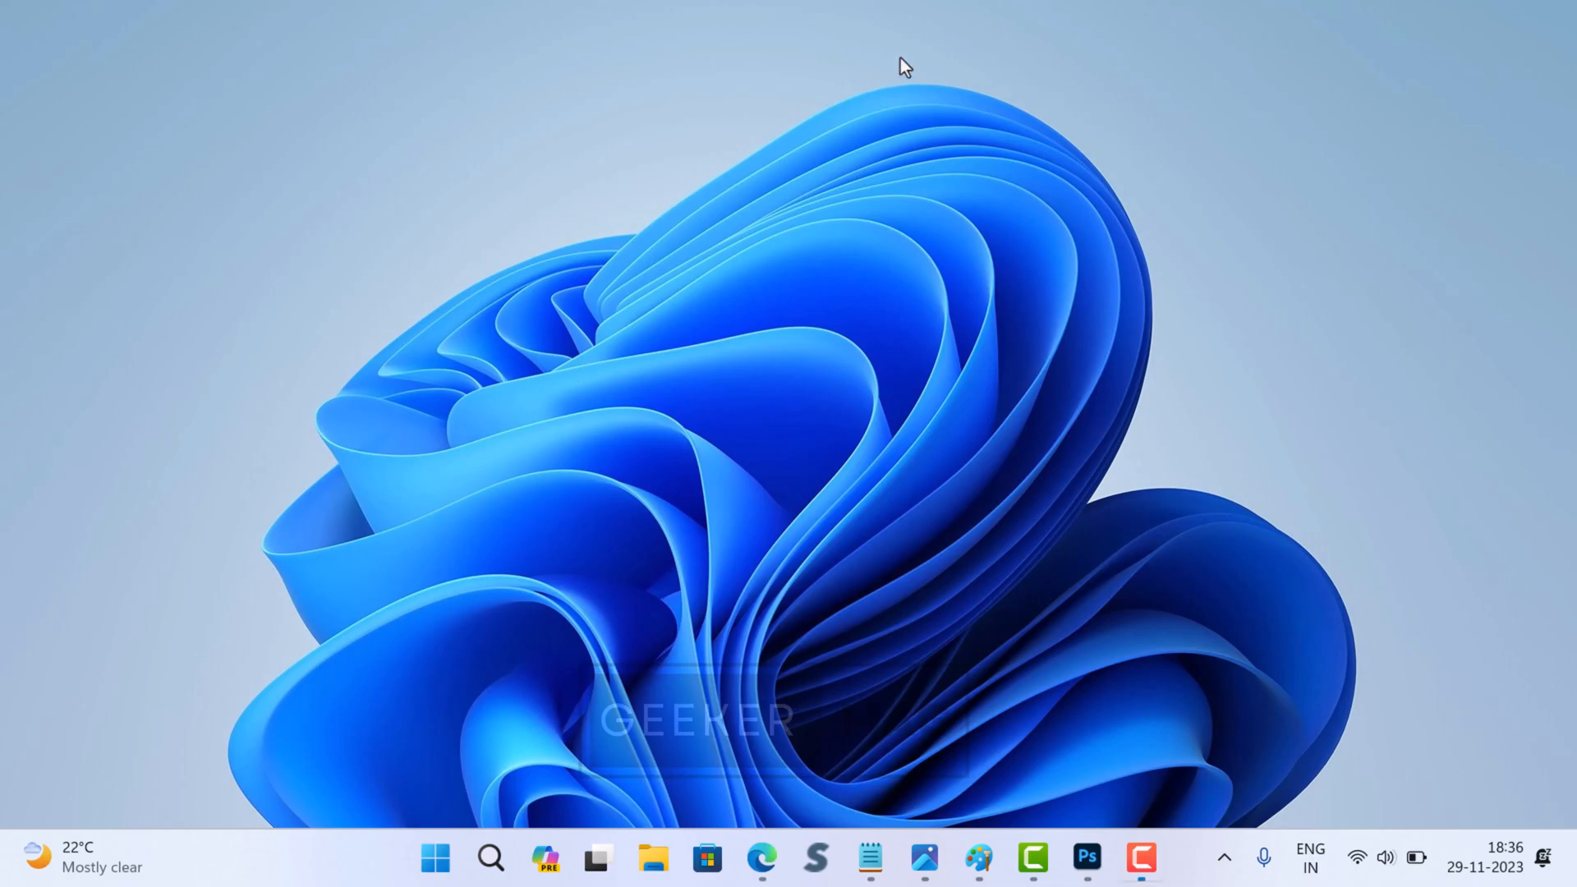